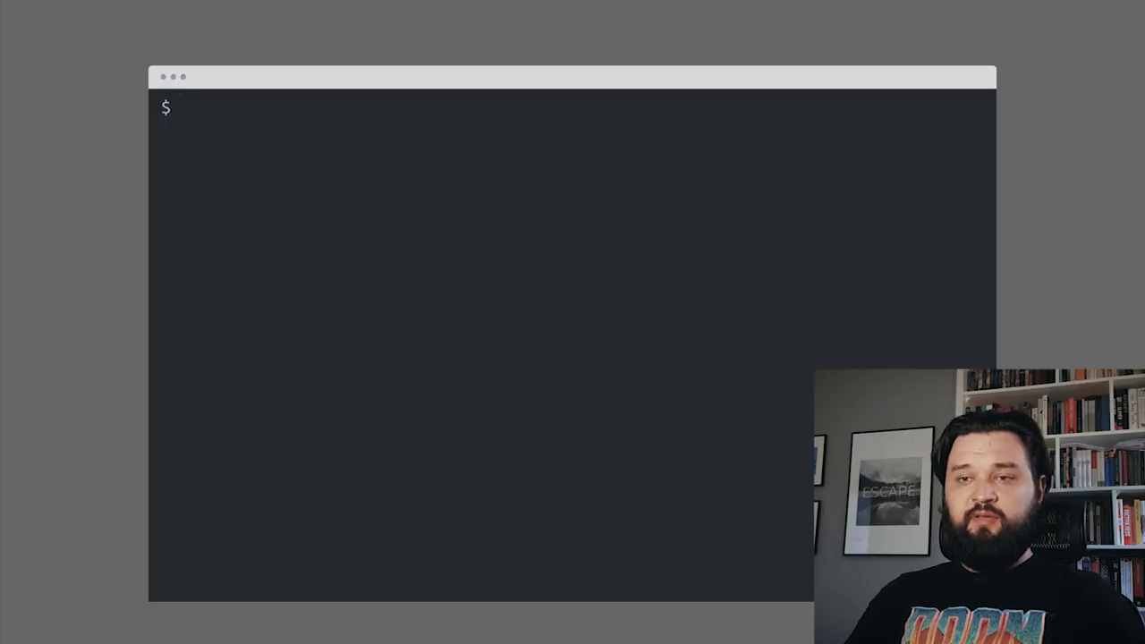
Install GraalVM Java 19.0.0-grl via sdk and add the native-image component with gu.
{"action": "type", "text": "sdk install java 19.0.0-grl"}
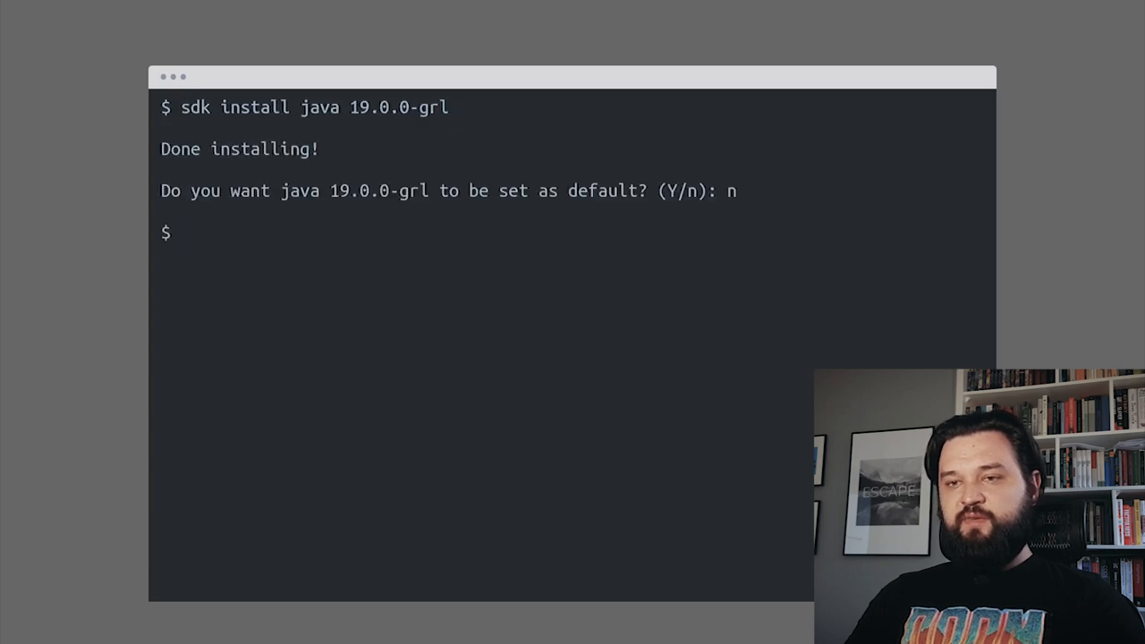
{"action": "key", "text": "Return"}
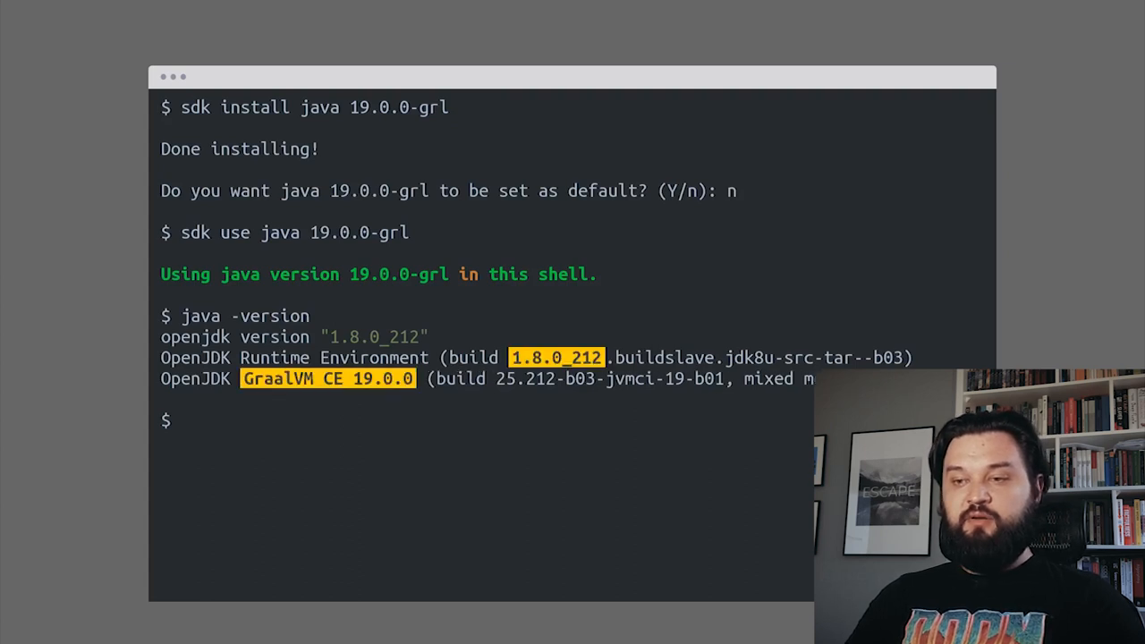
{"action": "type", "text": "gu install native-image"}
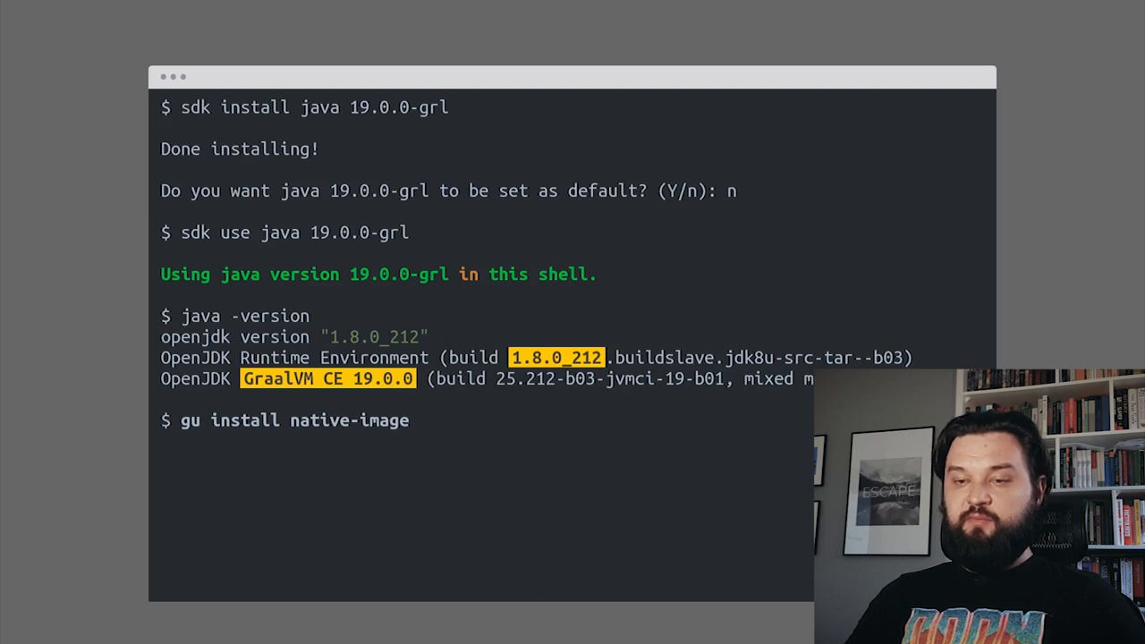
{"action": "key", "text": "Return"}
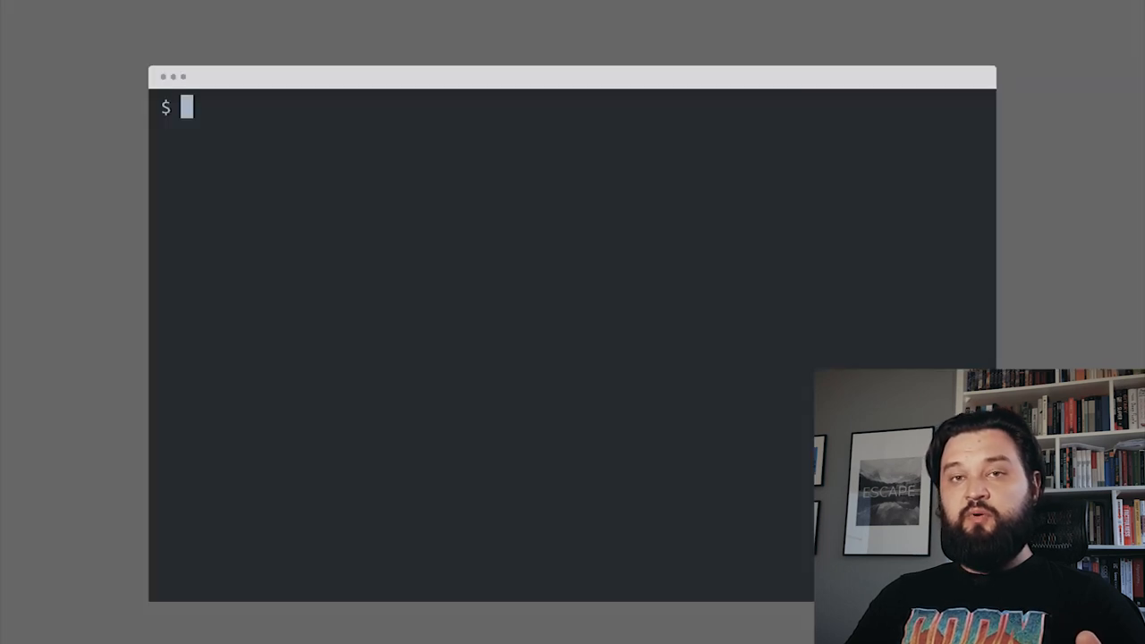
{"action": "type", "text": "groovy -version"}
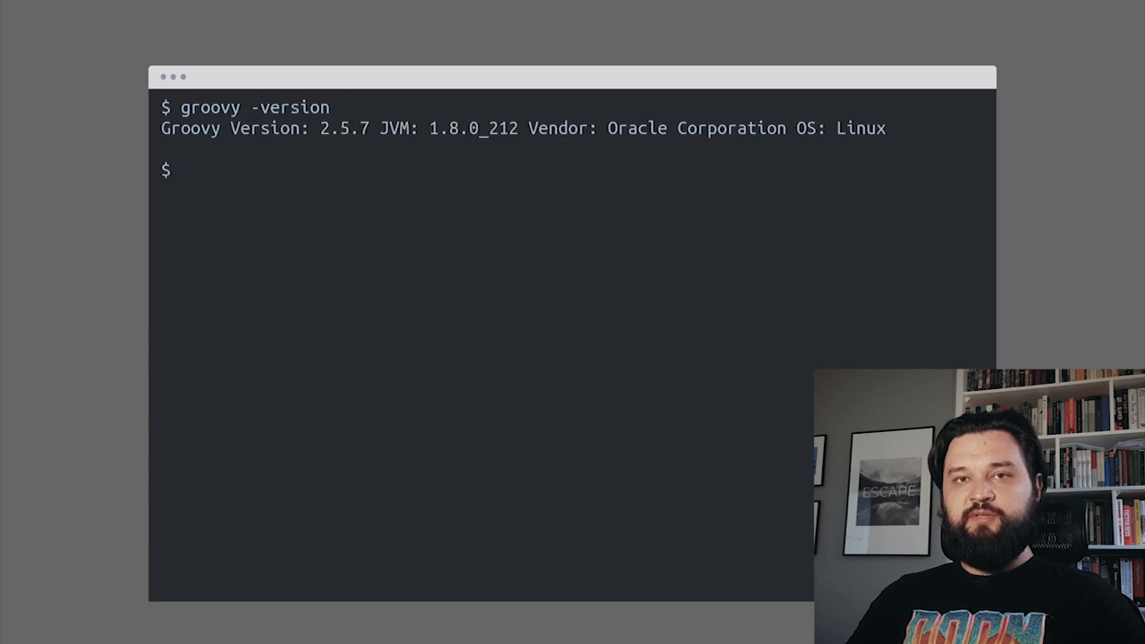
{"action": "type", "text": "vim jobs.groovy"}
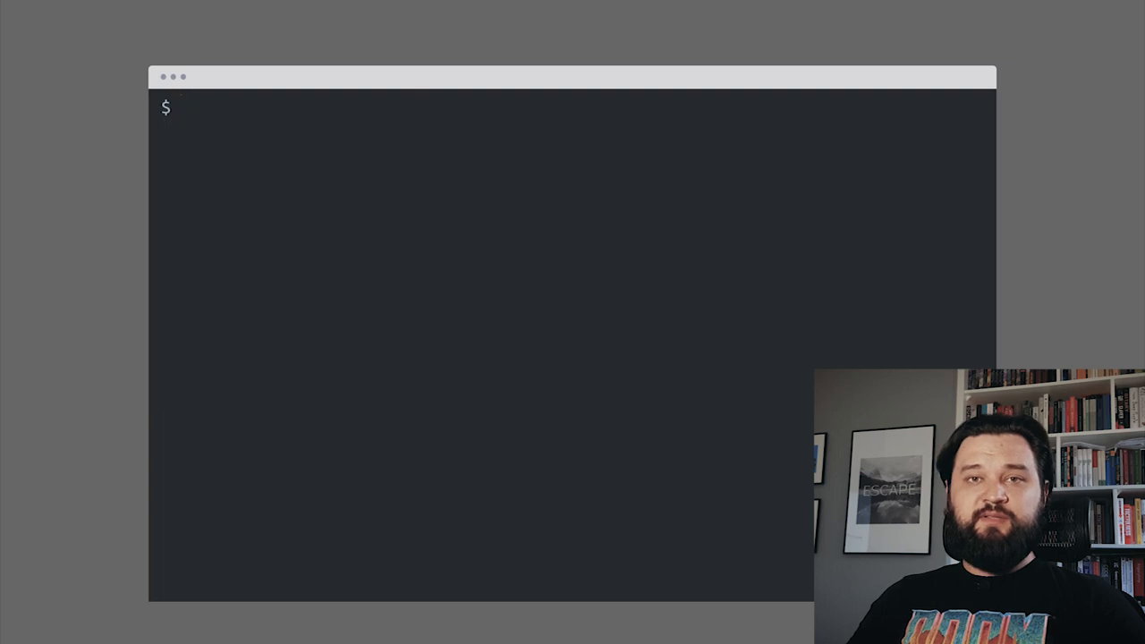
{"action": "type", "text": "time groovy jobs.groovy"}
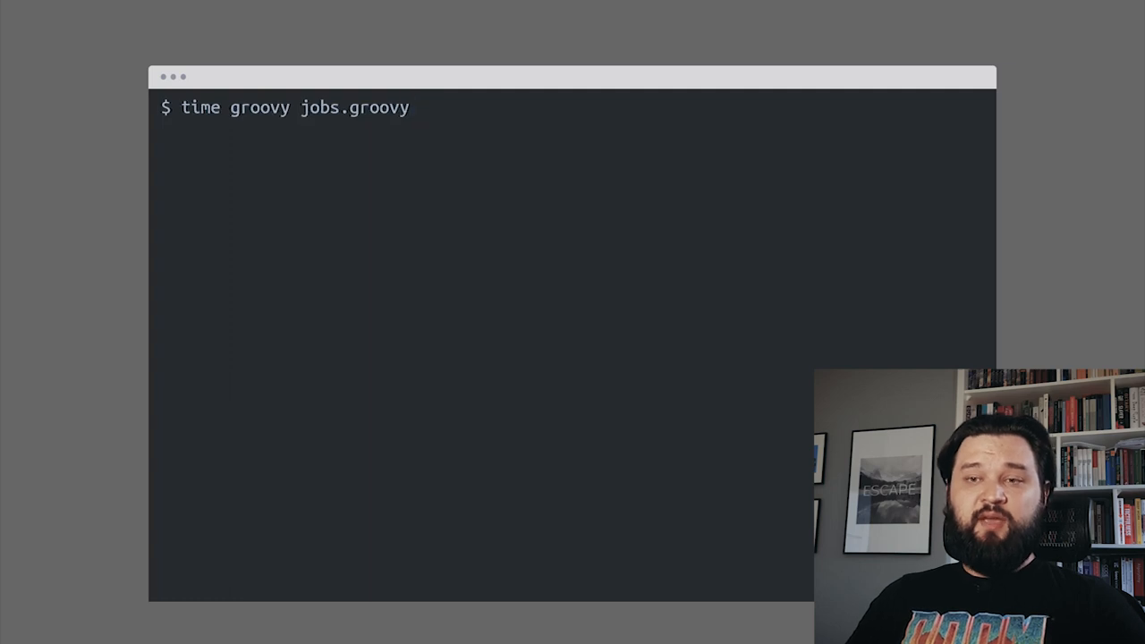
{"action": "key", "text": "Return"}
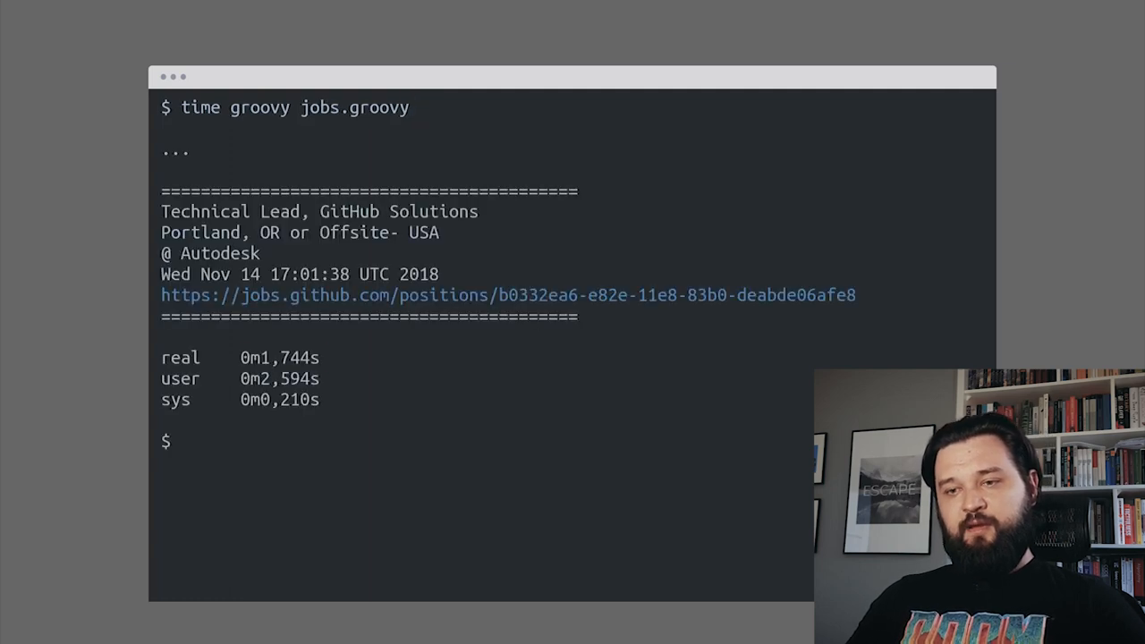
{"action": "double_click", "coordinate": [282, 357]}
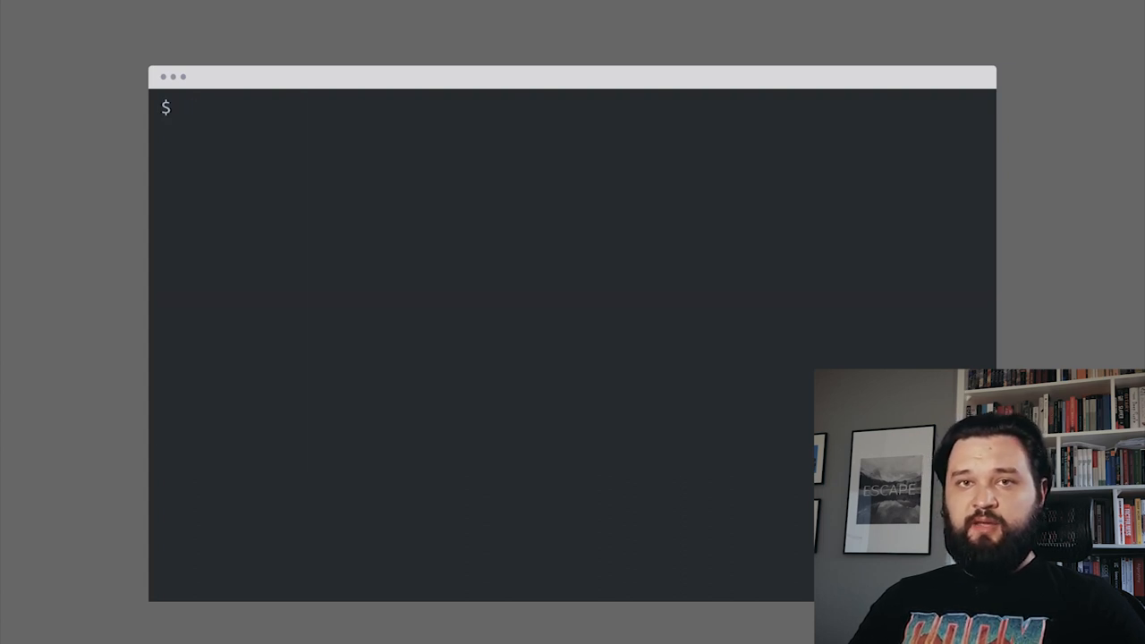
Edit compiler.groovy, compile jobs.groovy with groovyc --configscript=compiler.groovy, and start a time command.
{"action": "type", "text": "vim compiler.groovy"}
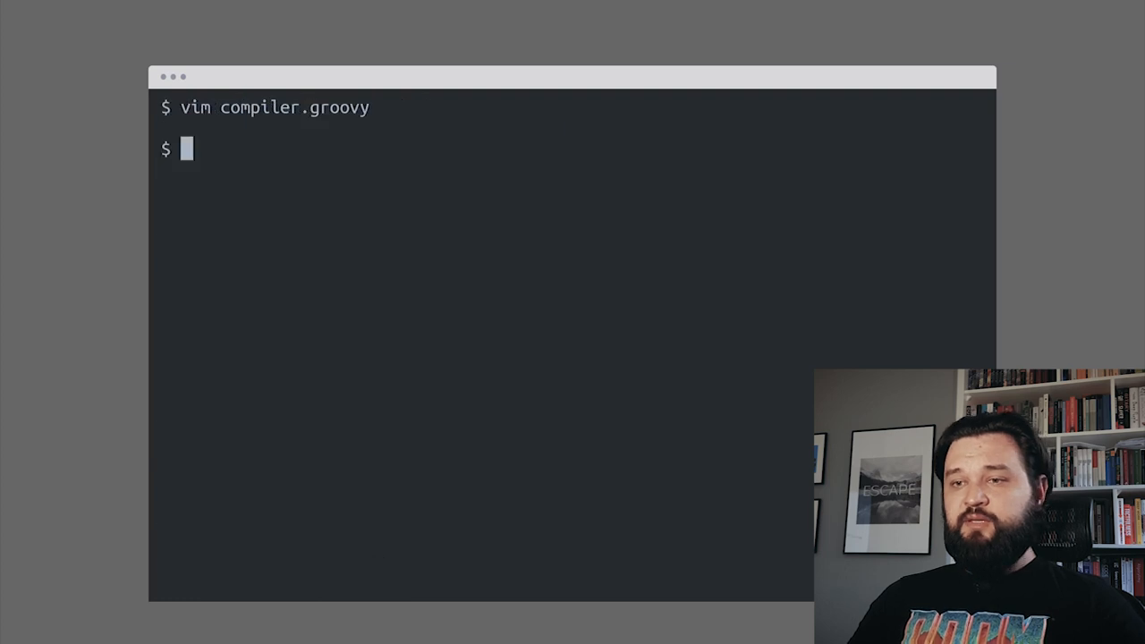
{"action": "type", "text": "groovyc --configscript=compiler.groovy jobs.groovy"}
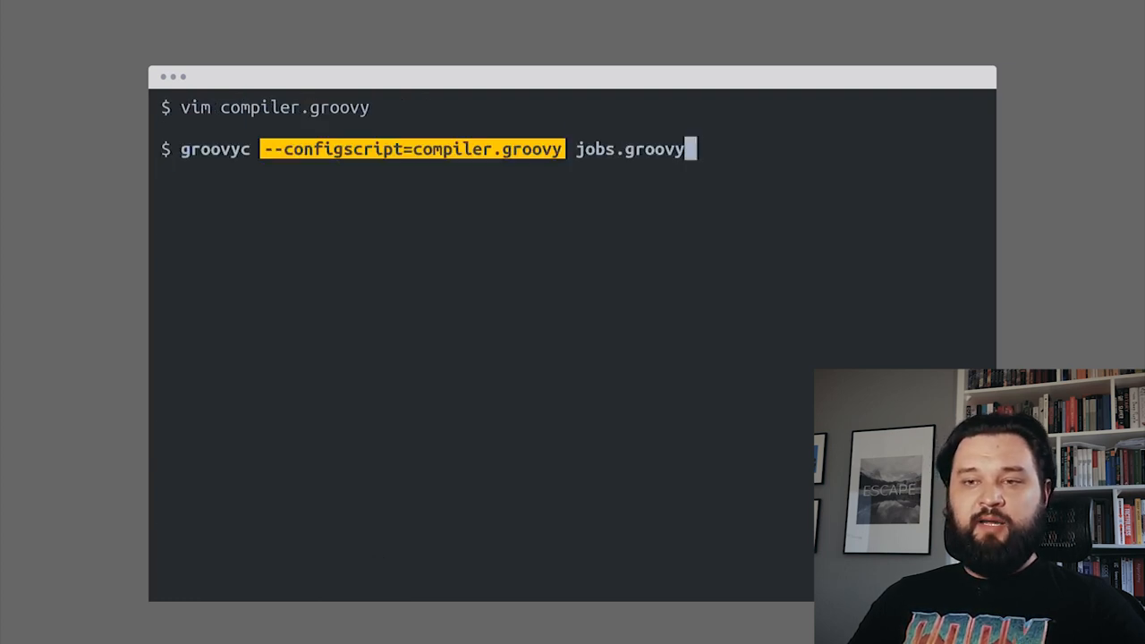
{"action": "key", "text": "Return"}
{"action": "type", "text": "ls -lah *.class"}
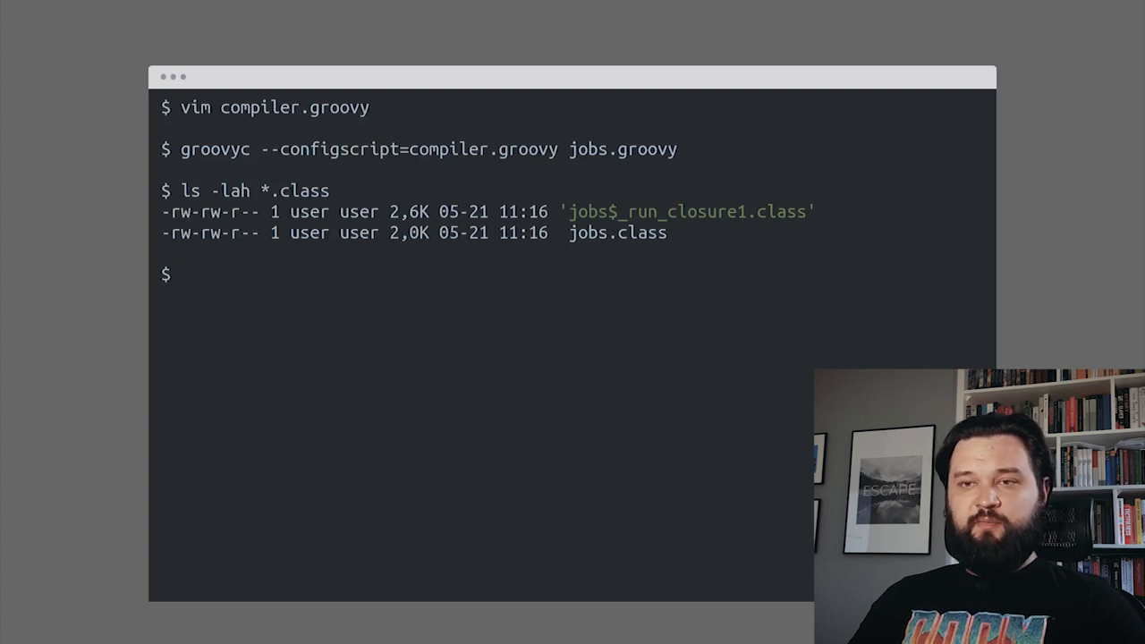
{"action": "type", "text": "time java \\"}
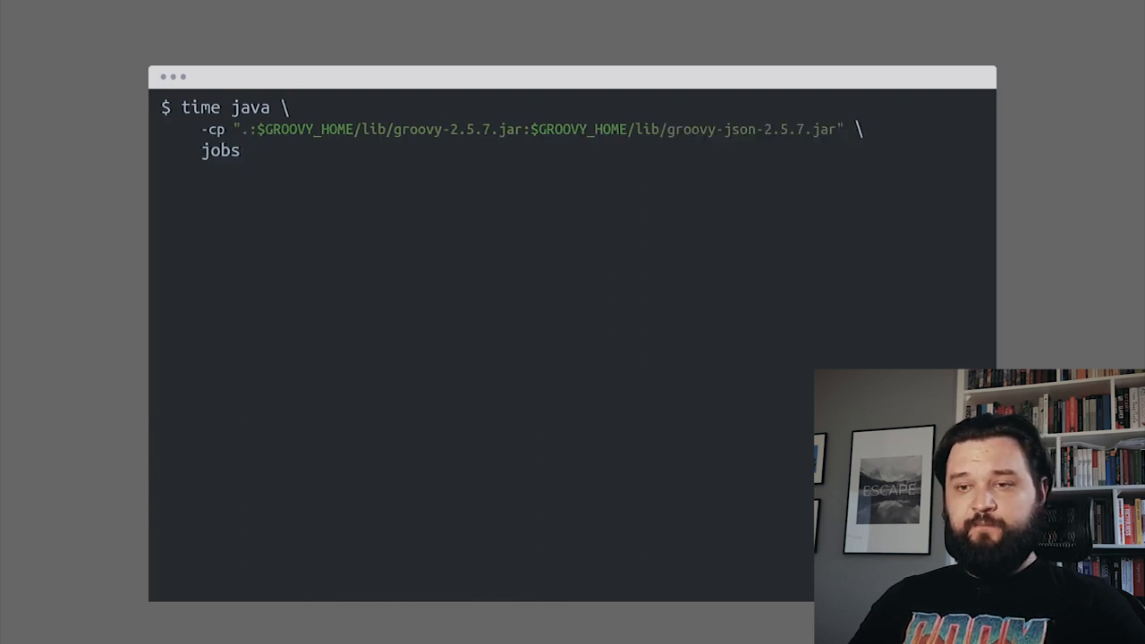
Run the compiled jobs class on the JVM with the Groovy and Groovy JSON jars, timed.
{"action": "key", "text": "Return"}
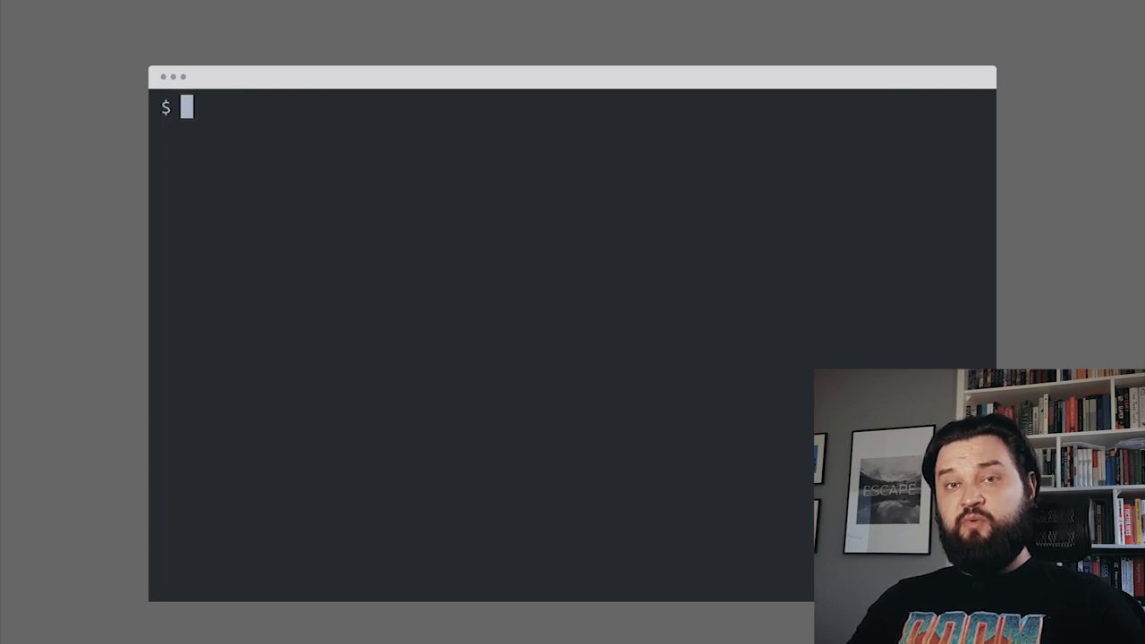
Export CPH with the groovy-2.5.7 and groovy-json-2.5.7 jars and begin a native-image --no-server build of jobs.
{"action": "type", "text": "export CPH=\".:$GROOVY_HOME/lib/groovy-2.5.7.jar:$GROOVY_HOME/lib/groovy-json-2.5.7.jar\""}
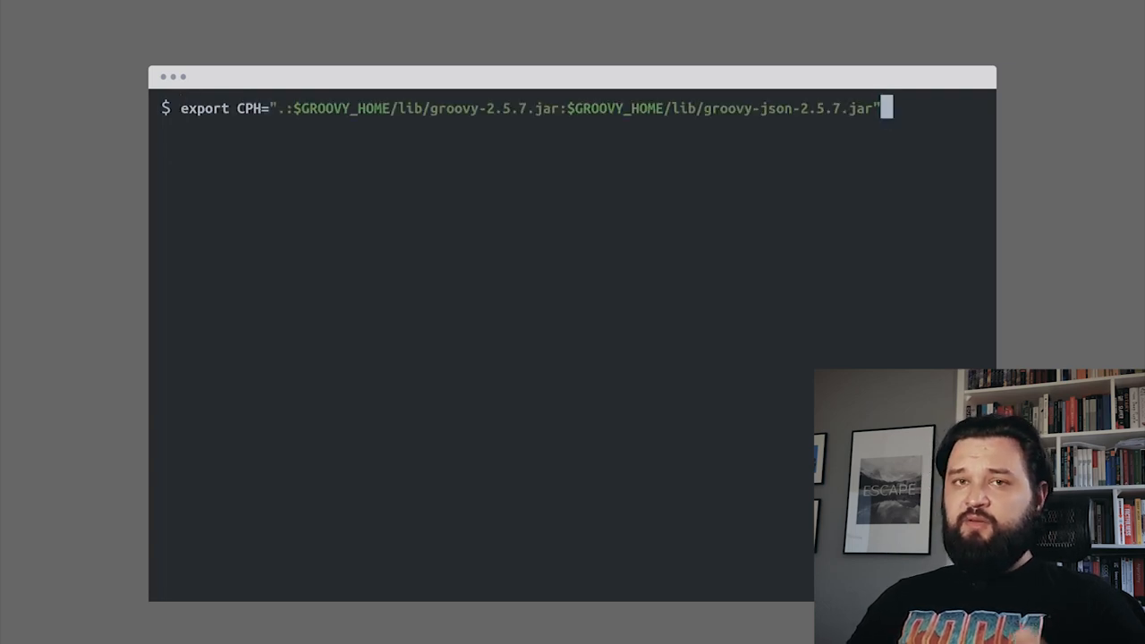
{"action": "type", "text": "native-image"}
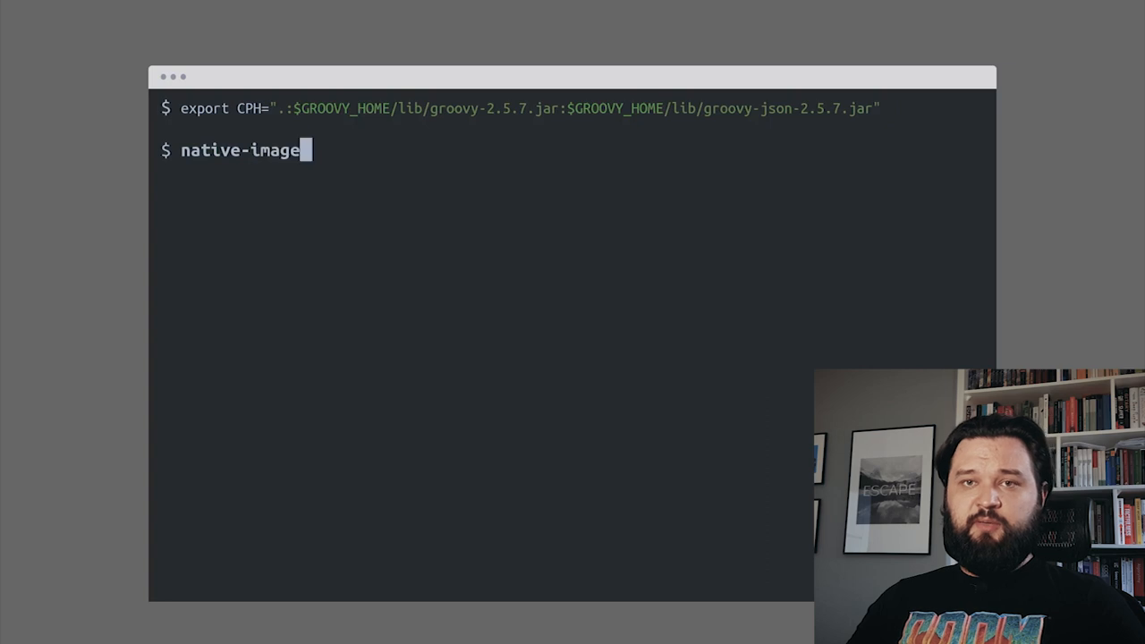
{"action": "type", "text": "--no-server \\"}
{"action": "type", "text": "-cp \"${CPH}\" \\"}
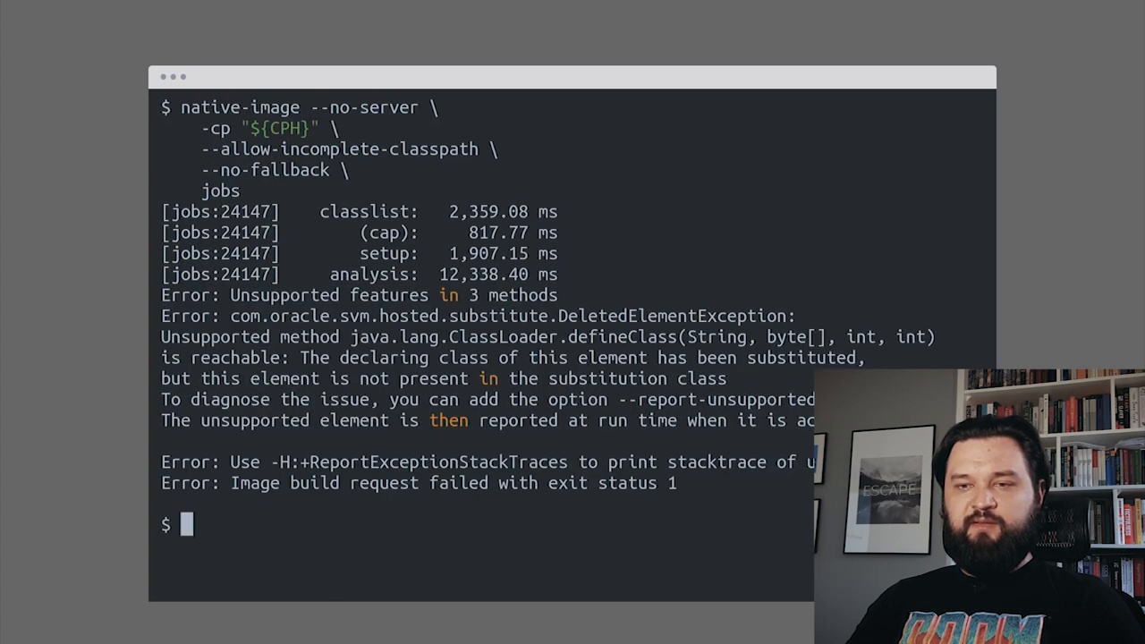
Extend the native-image command with --report-unsupported-elements-at-runtime and --initialize-at-build-time.
{"action": "double_click", "coordinate": [536, 336]}
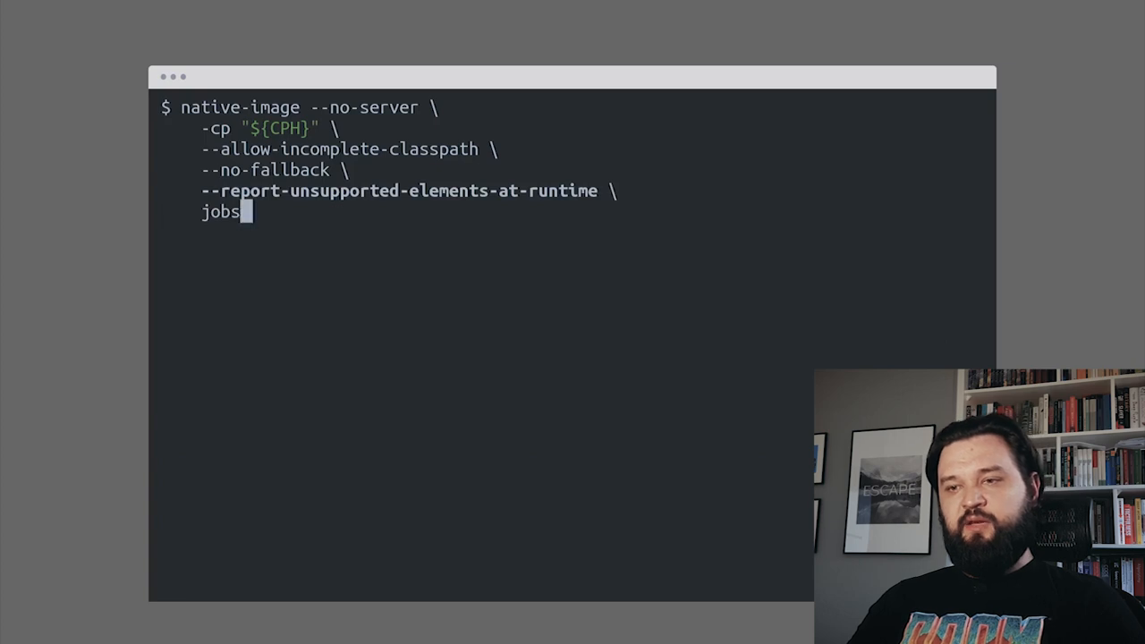
{"action": "key", "text": "Return"}
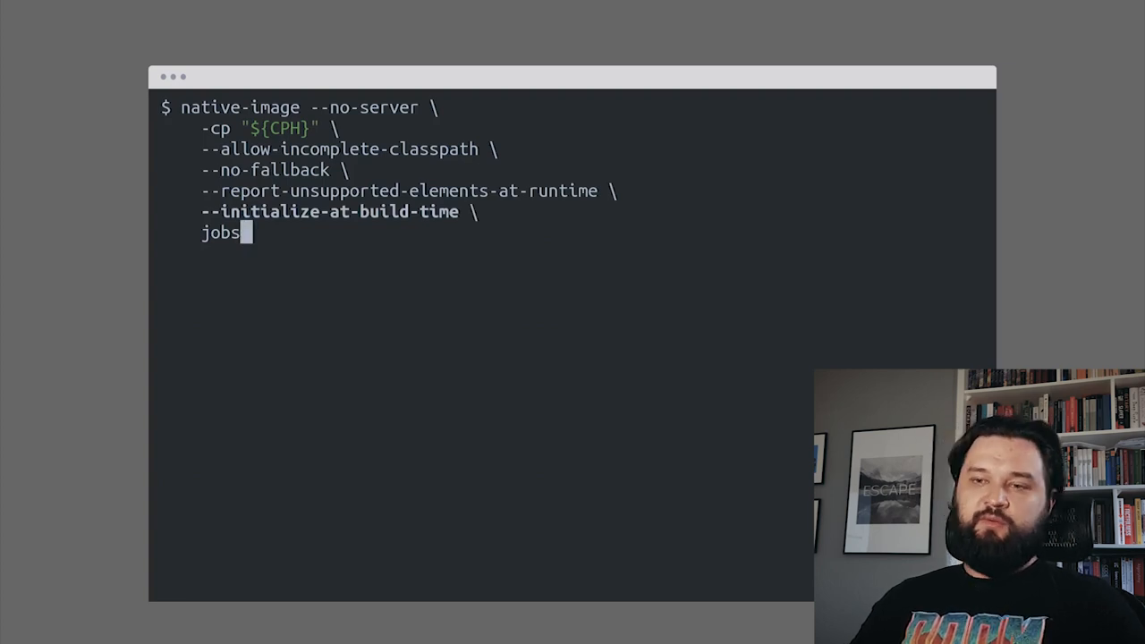
Build jobs, then rebuild with --initialize-at-run-time=org.codehaus.groovy.control.XStreamUtils,groovy.grape.GrapeIvy.
{"action": "key", "text": "Return"}
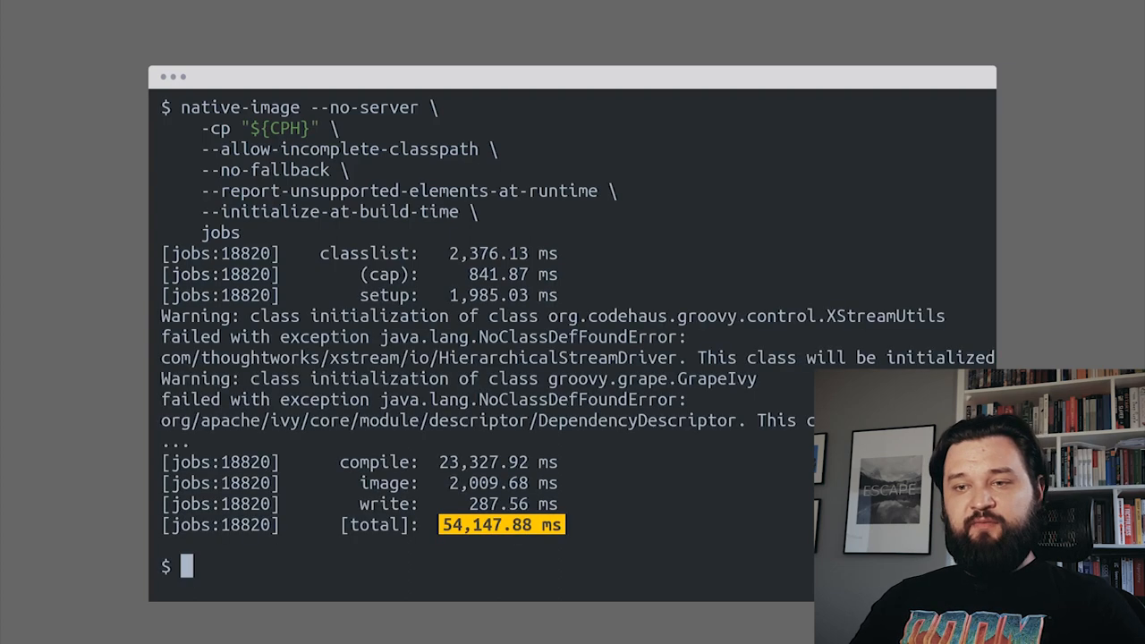
{"action": "left_click_drag", "start_coordinate": [161, 315], "coordinate": [814, 421]}
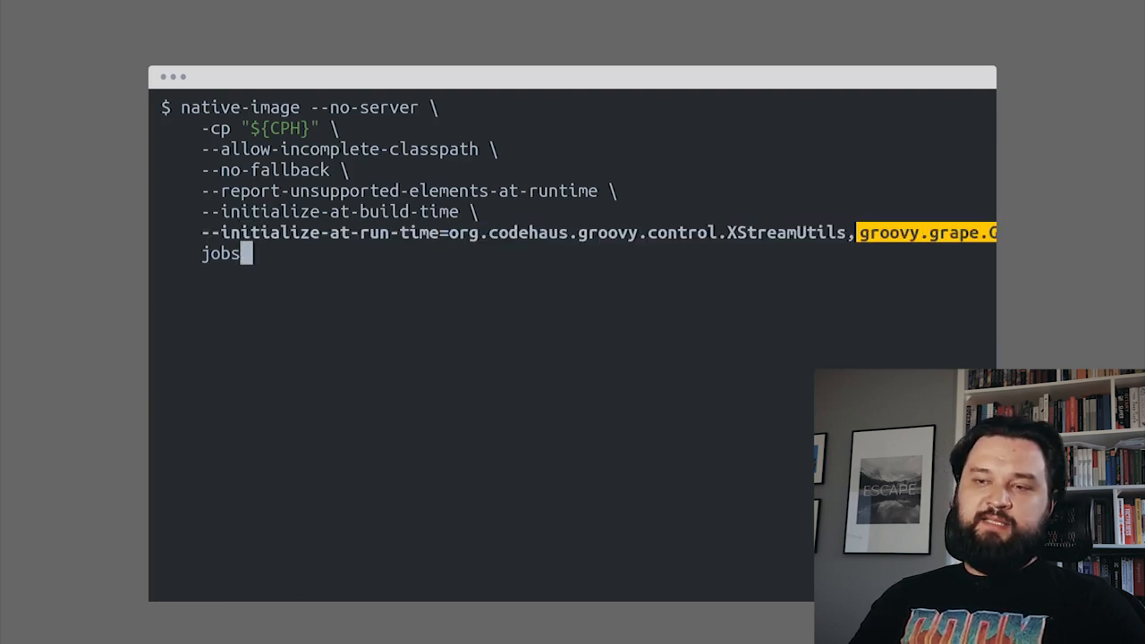
{"action": "key", "text": "Return"}
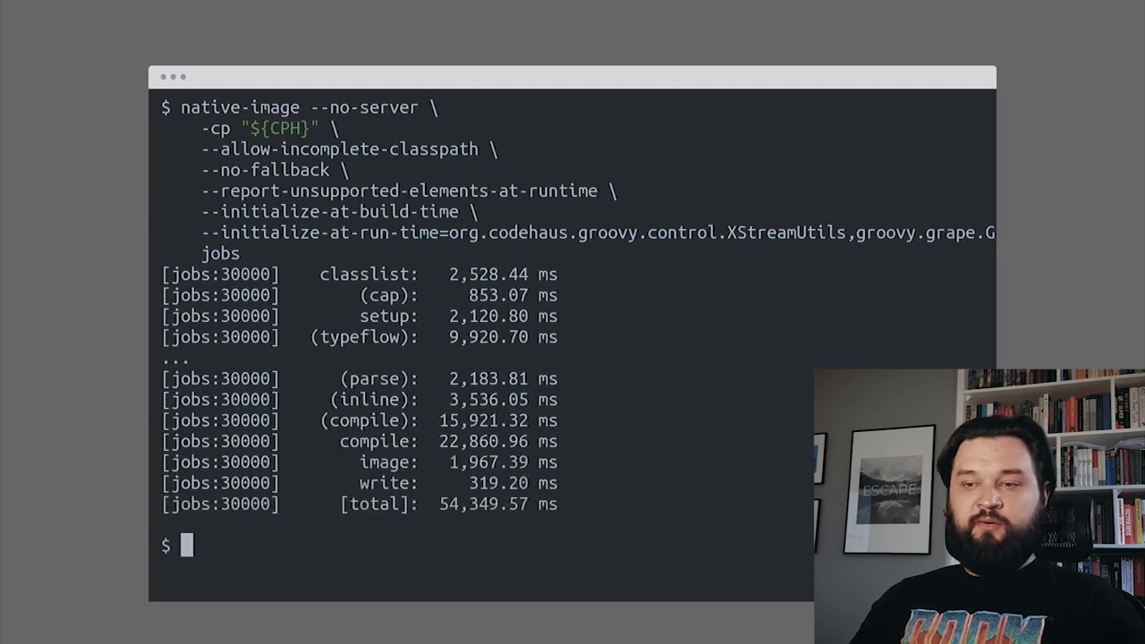
Check the 21M jobs binary, run ./jobs to see the reflective instantiation error, and recall the build command.
{"action": "double_click", "coordinate": [501, 505]}
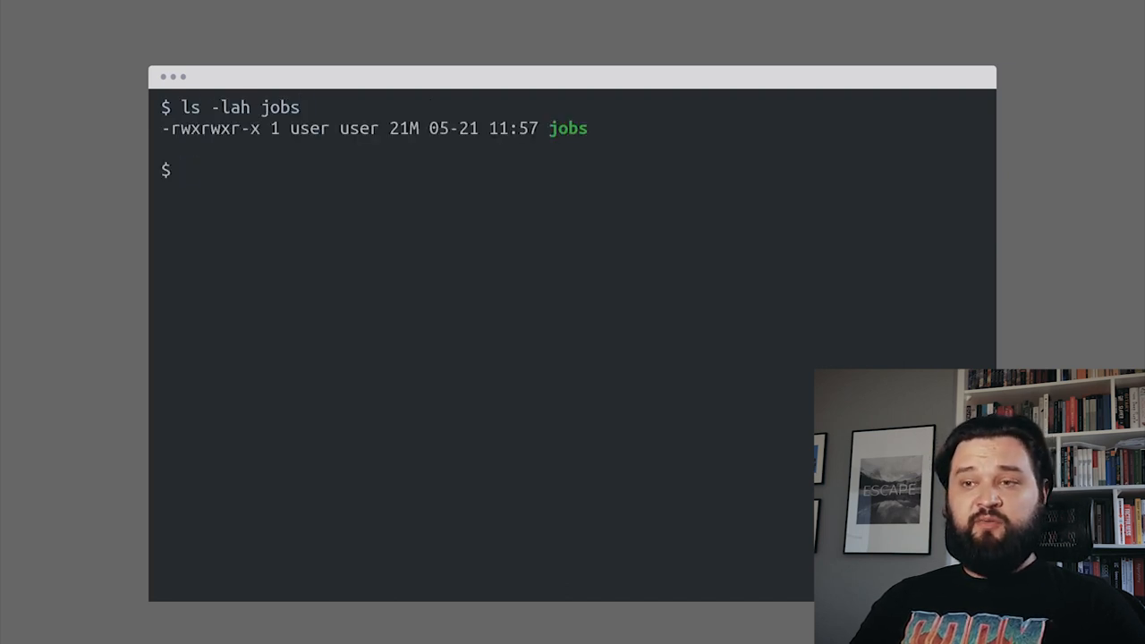
{"action": "type", "text": "./jobs"}
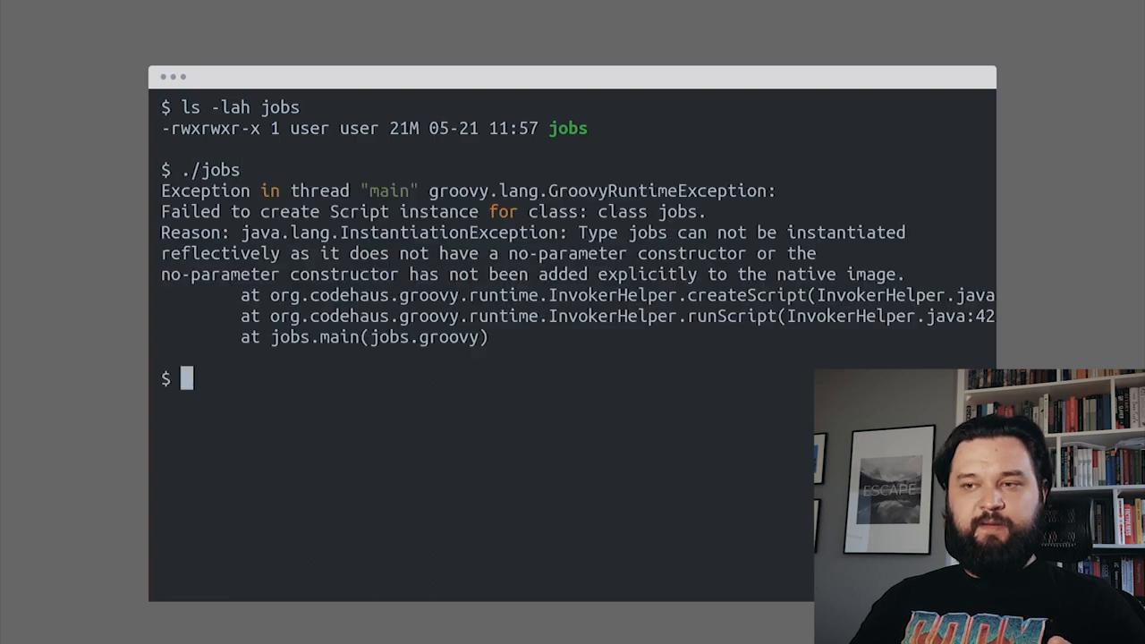
{"action": "left_click_drag", "start_coordinate": [580, 233], "coordinate": [287, 254]}
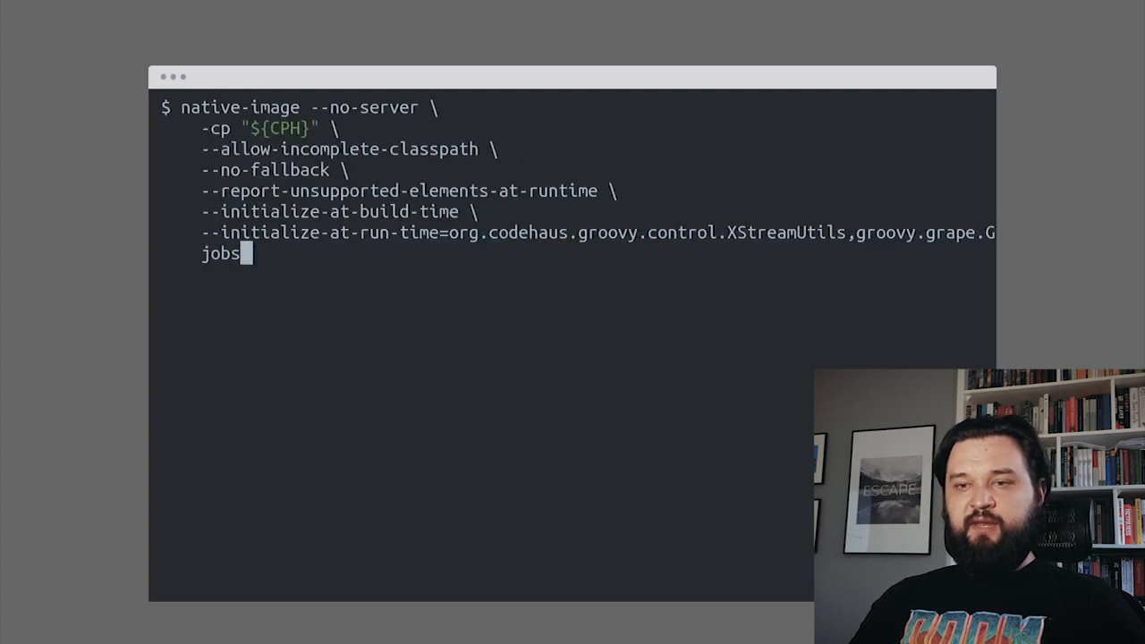
Rebuild jobs with -H:ReflectionConfigurationFiles=reflections.json and run it, revealing the https protocol error.
{"action": "type", "text": "-H:ReflectionConfigurationFiles="}
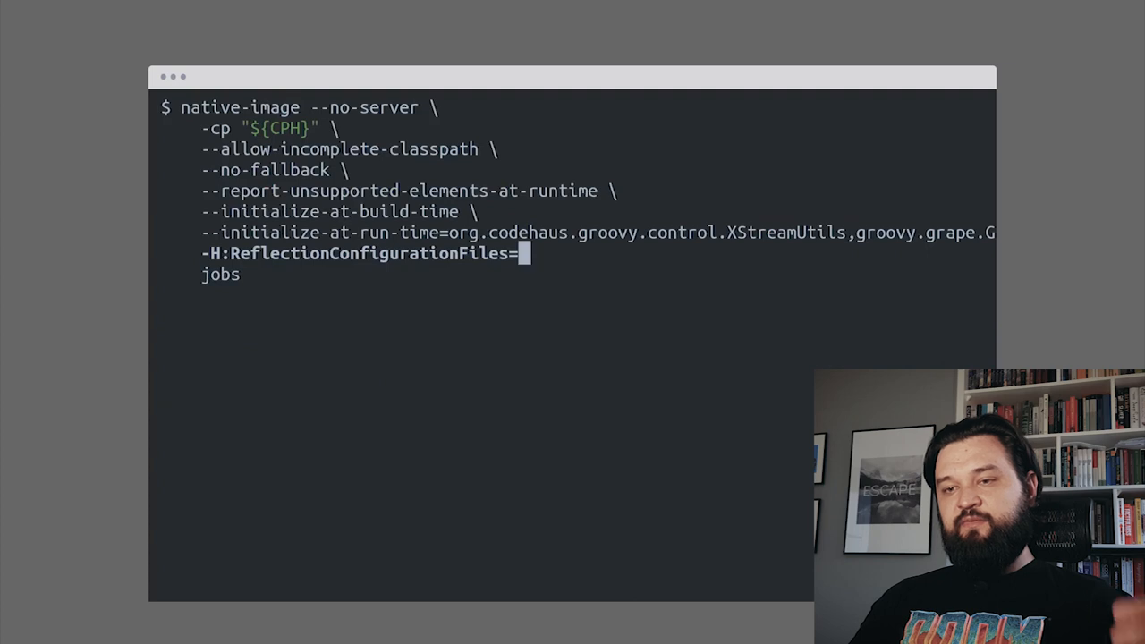
{"action": "type", "text": "reflections.json"}
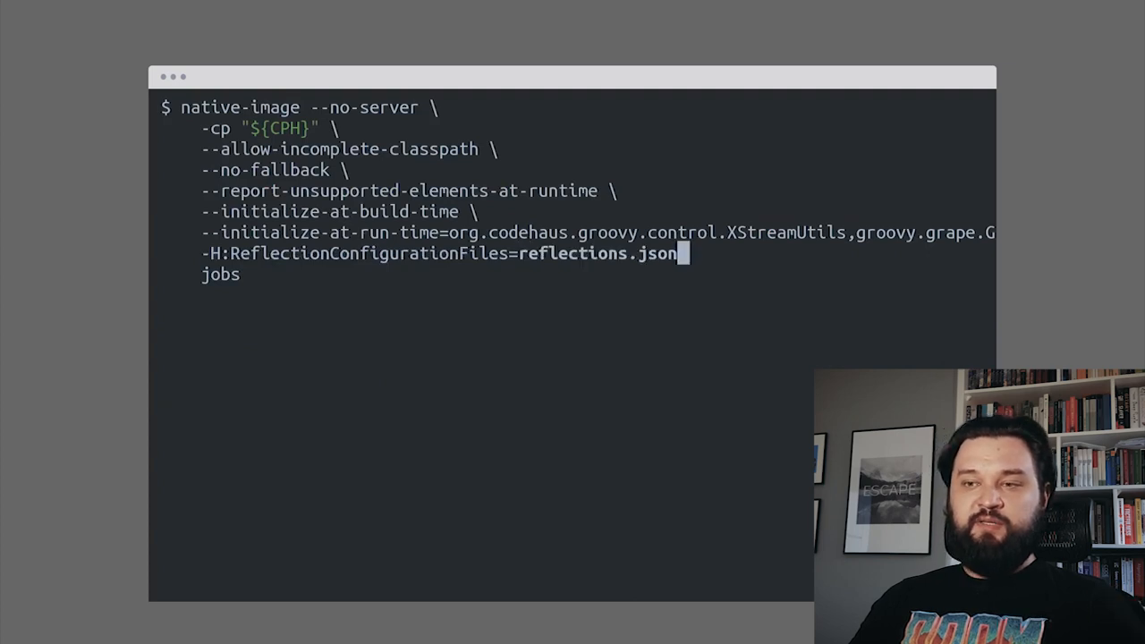
{"action": "key", "text": "Return"}
{"action": "type", "text": "./jobs"}
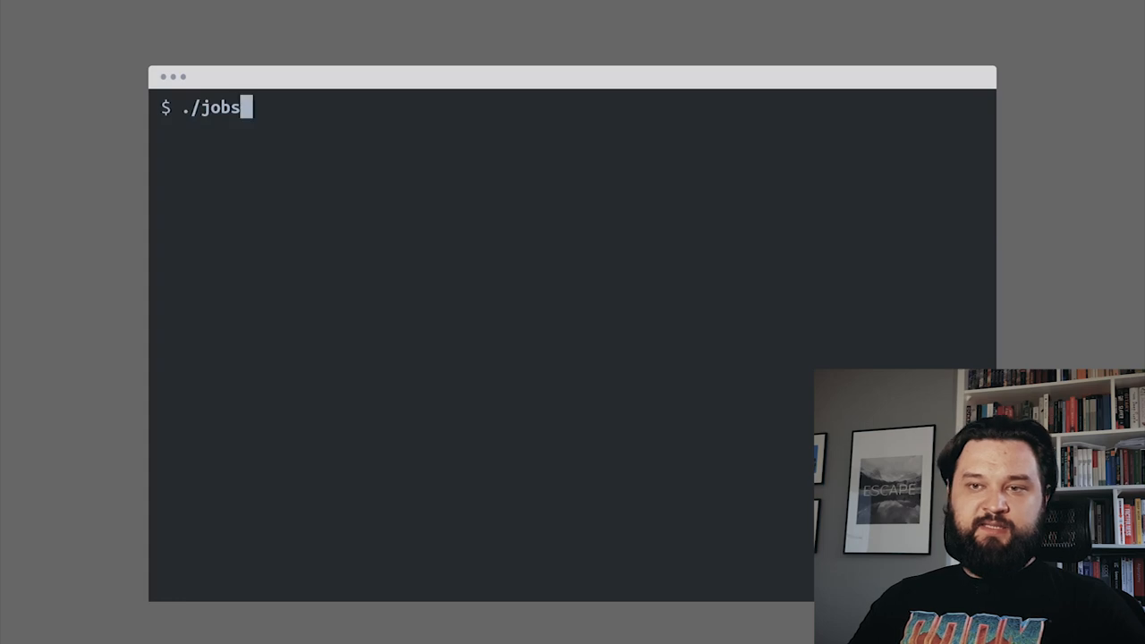
{"action": "key", "text": "Return"}
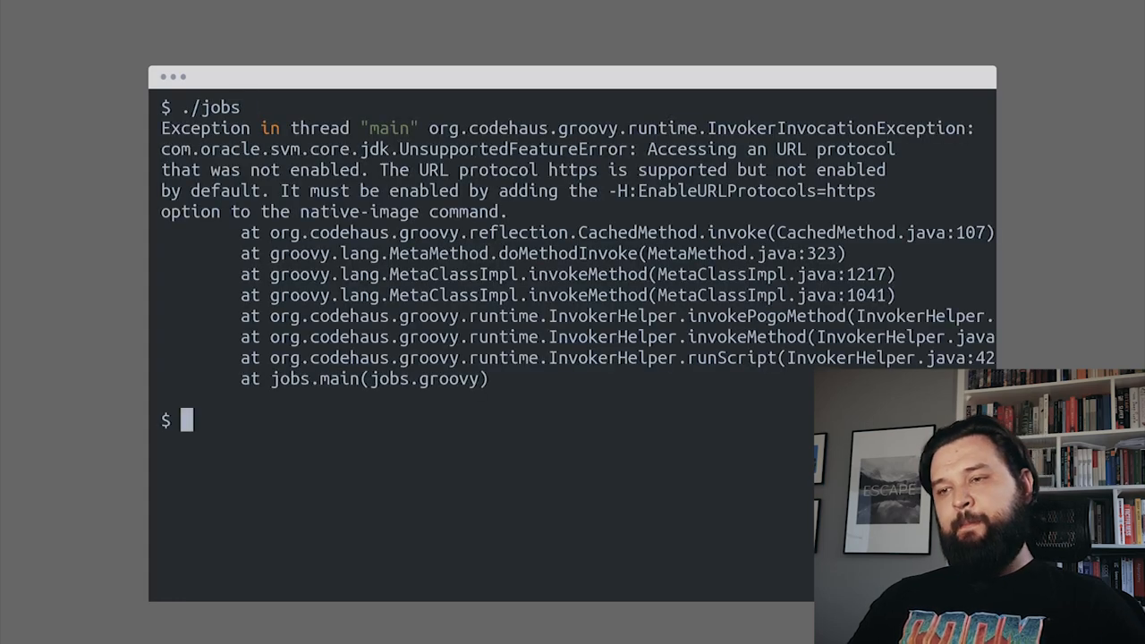
{"action": "left_click_drag", "start_coordinate": [282, 190], "coordinate": [880, 189]}
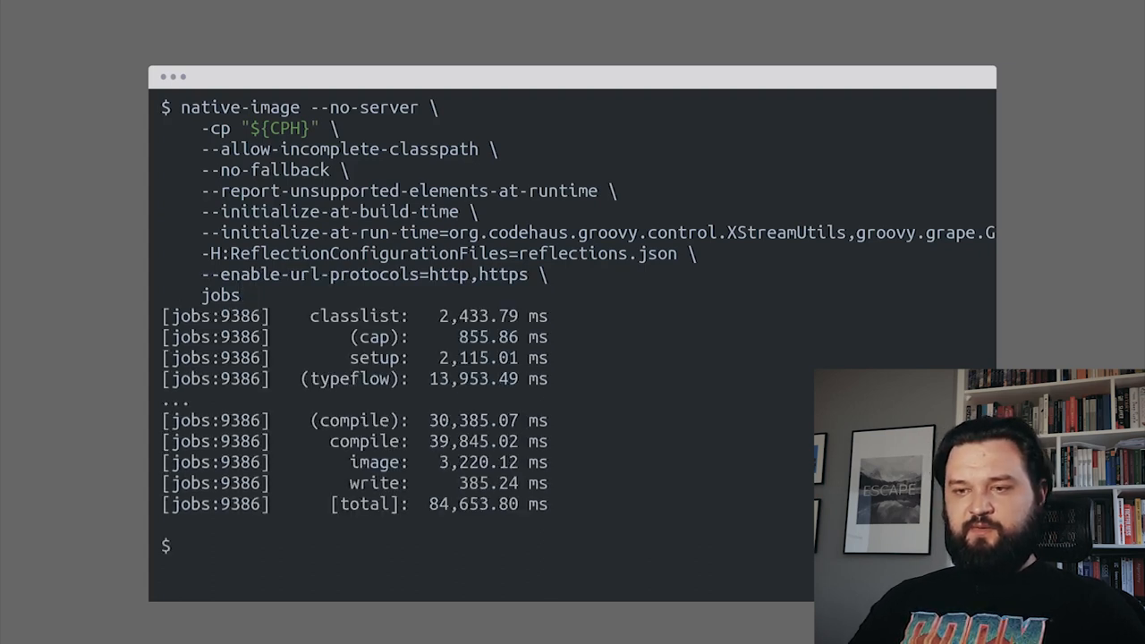
Rebuild with --enable-url-protocols=http,https and run ./jobs -Djava.library.path=$JAVA_HOME/jre/lib/amd64.
{"action": "double_click", "coordinate": [490, 505]}
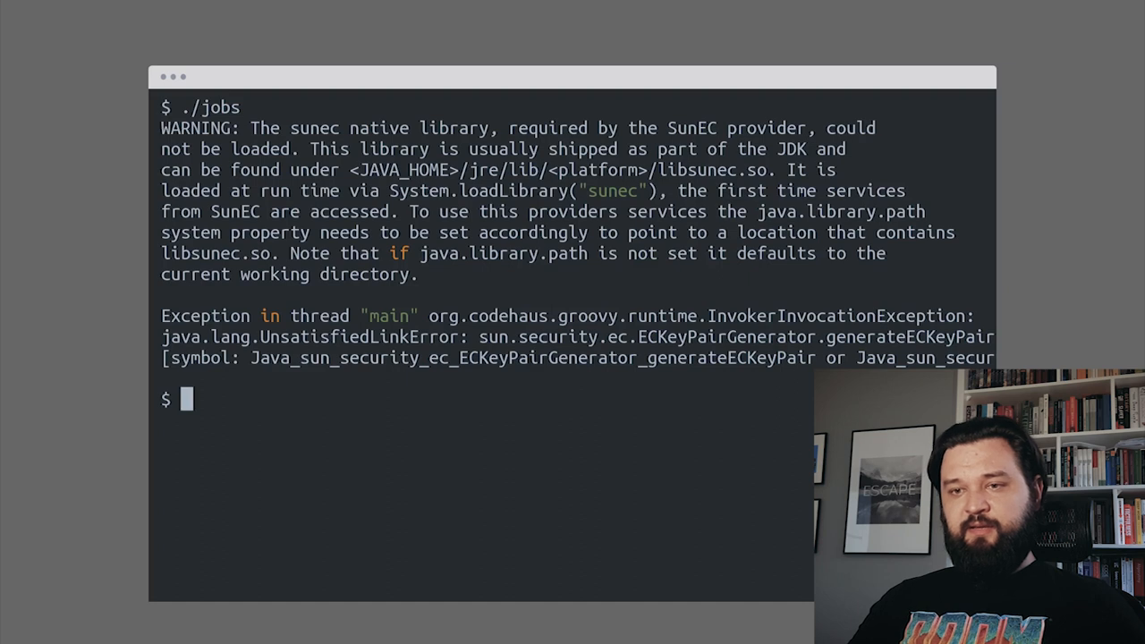
{"action": "double_click", "coordinate": [219, 254]}
{"action": "type", "text": "./jobs -Djava.library.path=$JAVA_HOME/jre/lib/amd64"}
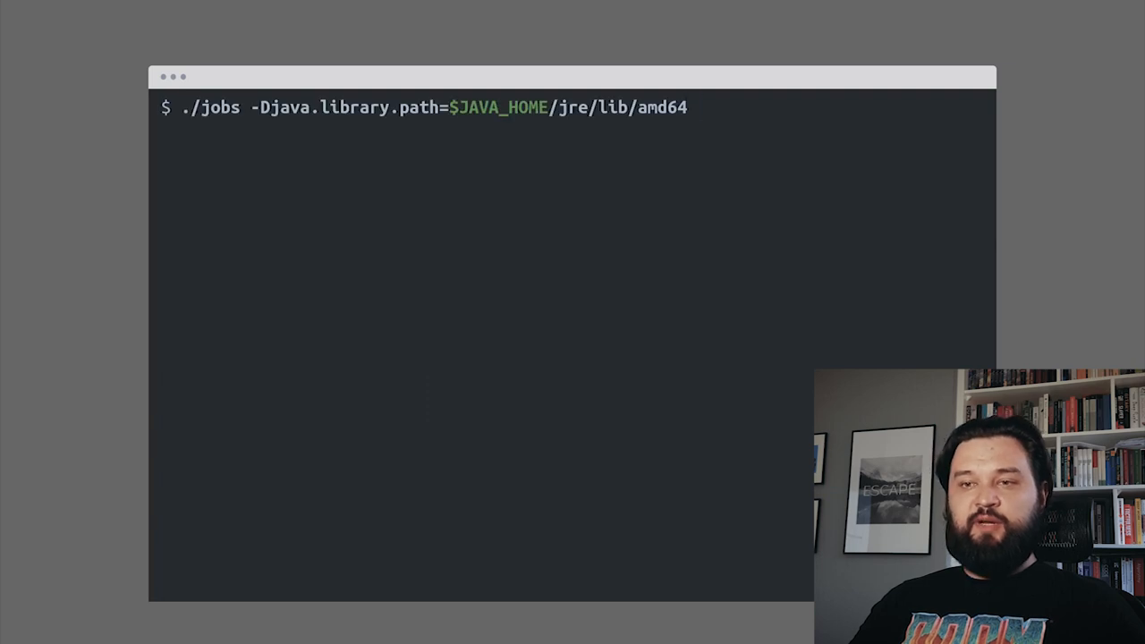
{"action": "key", "text": "Return"}
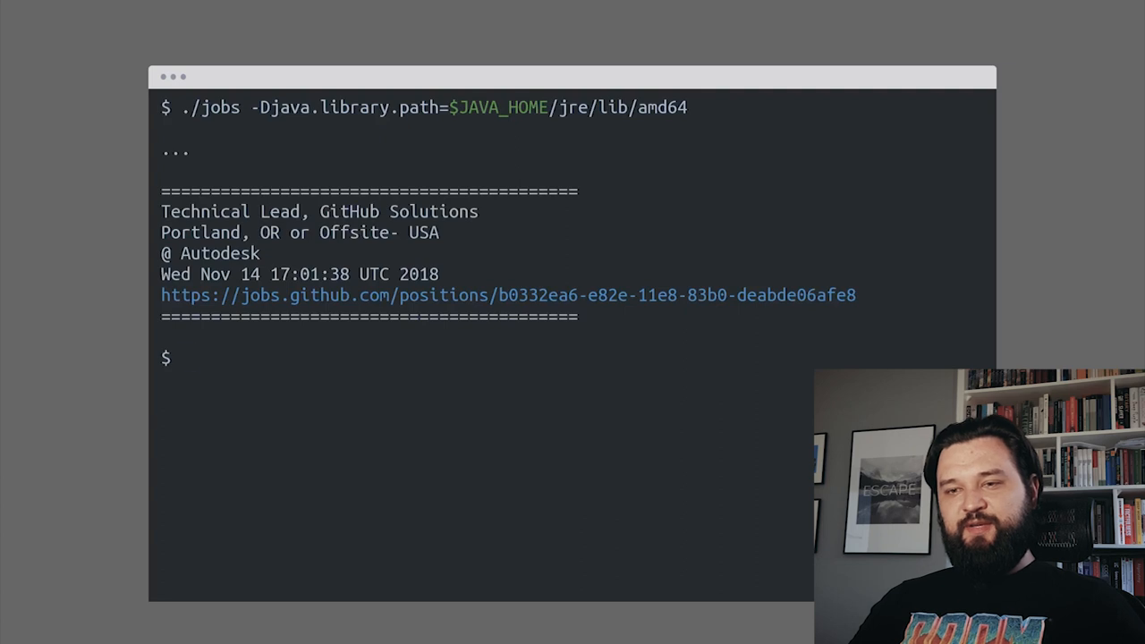
Time a run of ./jobs with -Djava.library.path=$JAVA_HOME/jre/lib/amd64.
{"action": "type", "text": "time ./jobs"}
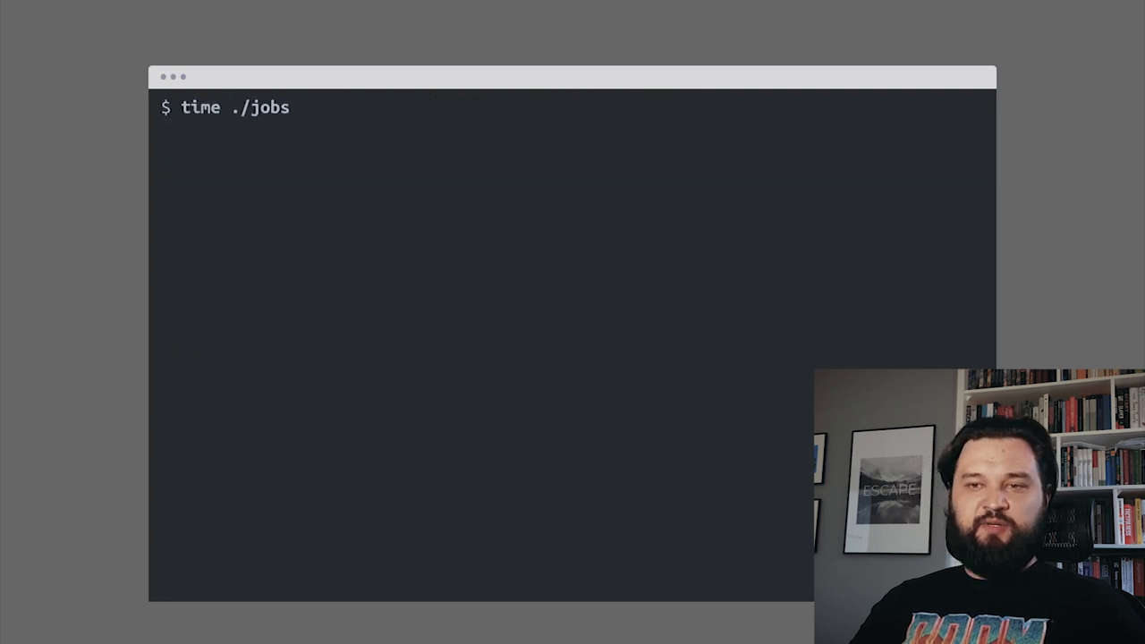
{"action": "type", "text": "-Djava.library.path=$JAVA_HOME/jre/lib/amd64"}
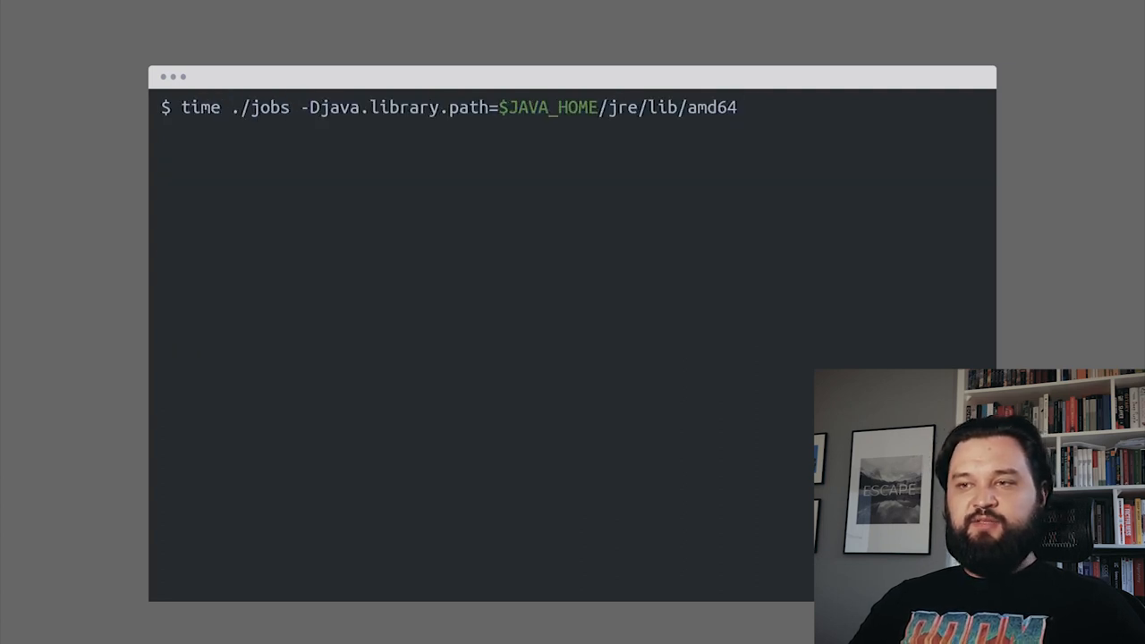
{"action": "key", "text": "Return"}
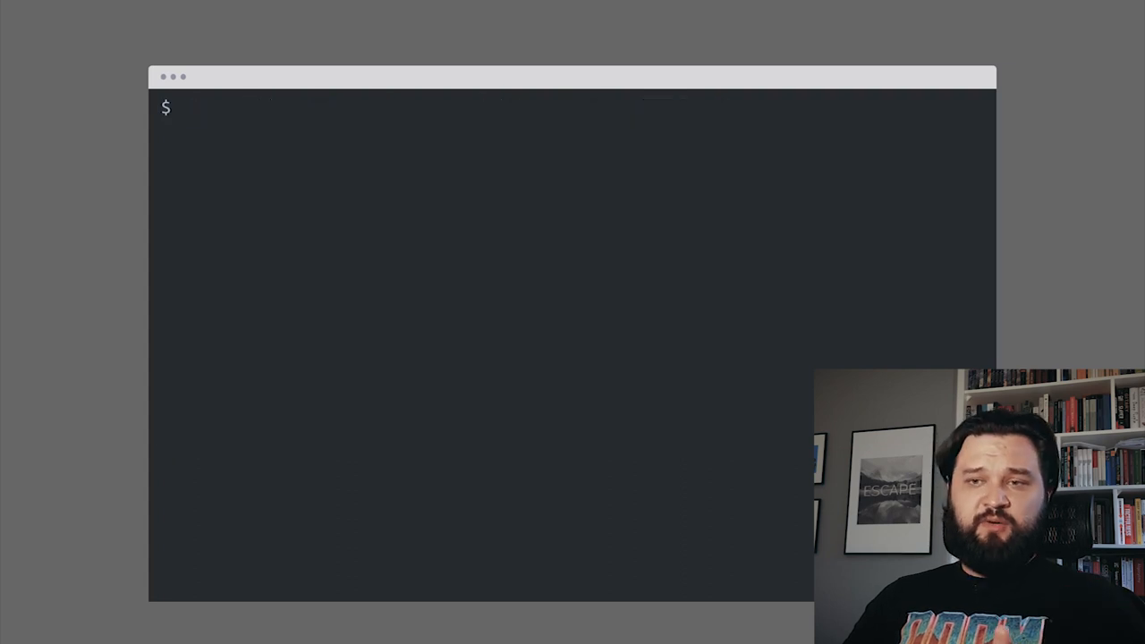
Run jobs with -agentlib:native-image-agent writing config to conf/, then recall the native-image build command.
{"action": "type", "text": "java -cp \"${CPH}\" \\"}
{"action": "type", "text": "-agentlib:native-image-agent"}
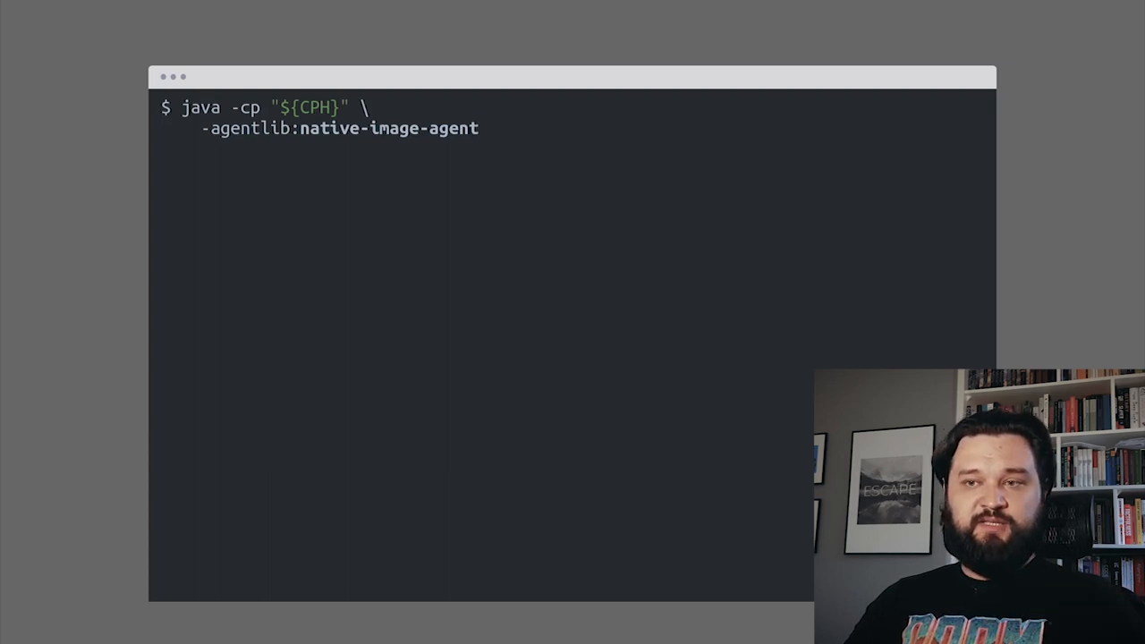
{"action": "type", "text": "=config-output-dir=conf/ \\"}
{"action": "type", "text": "jobs >/dev/null"}
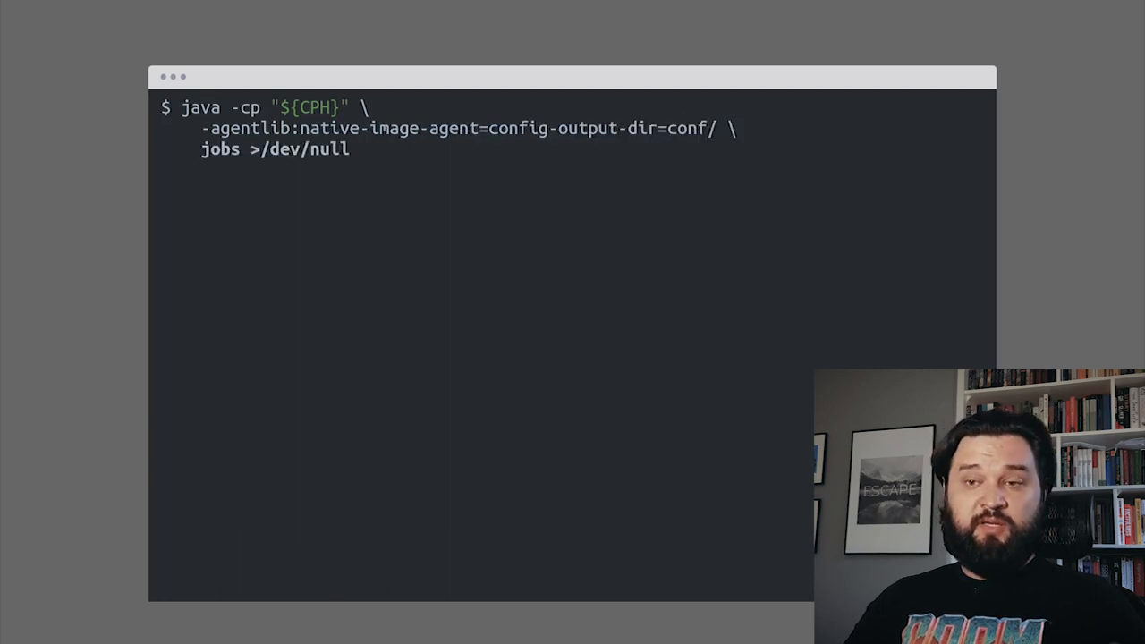
{"action": "key", "text": "Return"}
{"action": "type", "text": "ls -la conf/*.json"}
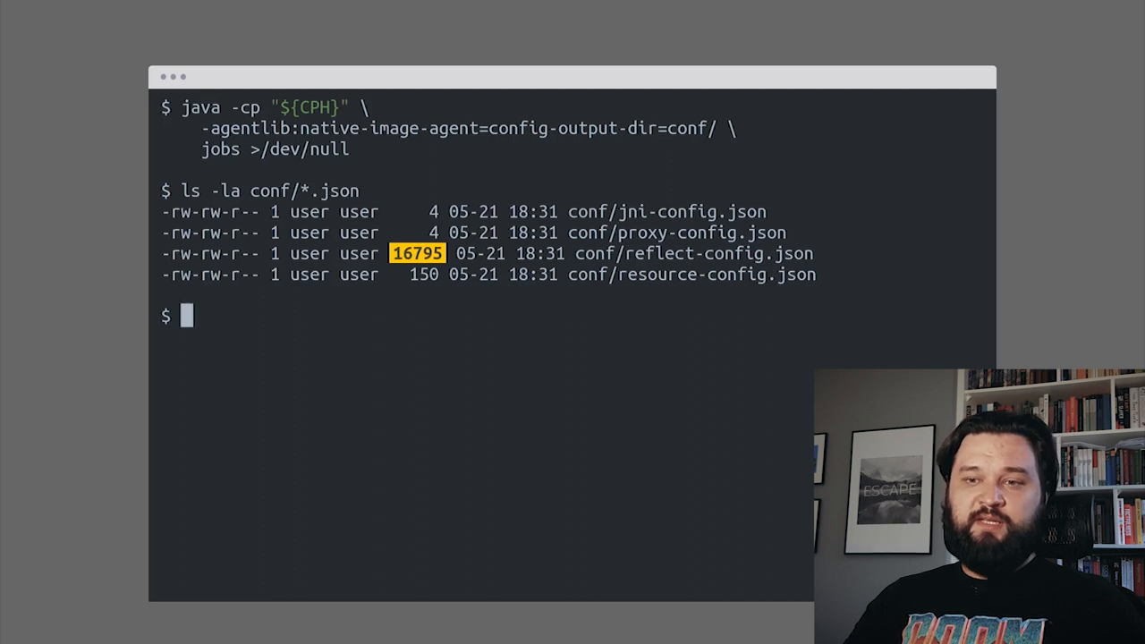
{"action": "key", "text": "Return"}
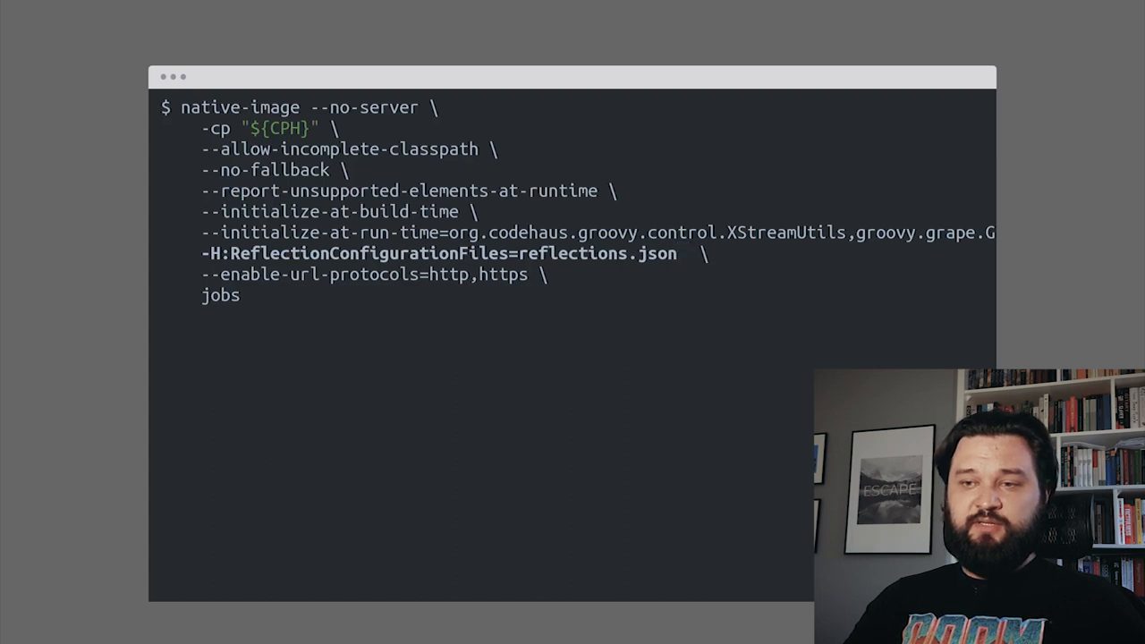
Replace the reflections.json option with -H:ConfigurationFileDirectories=conf/ in the build command.
{"action": "key", "text": "Ctrl+k"}
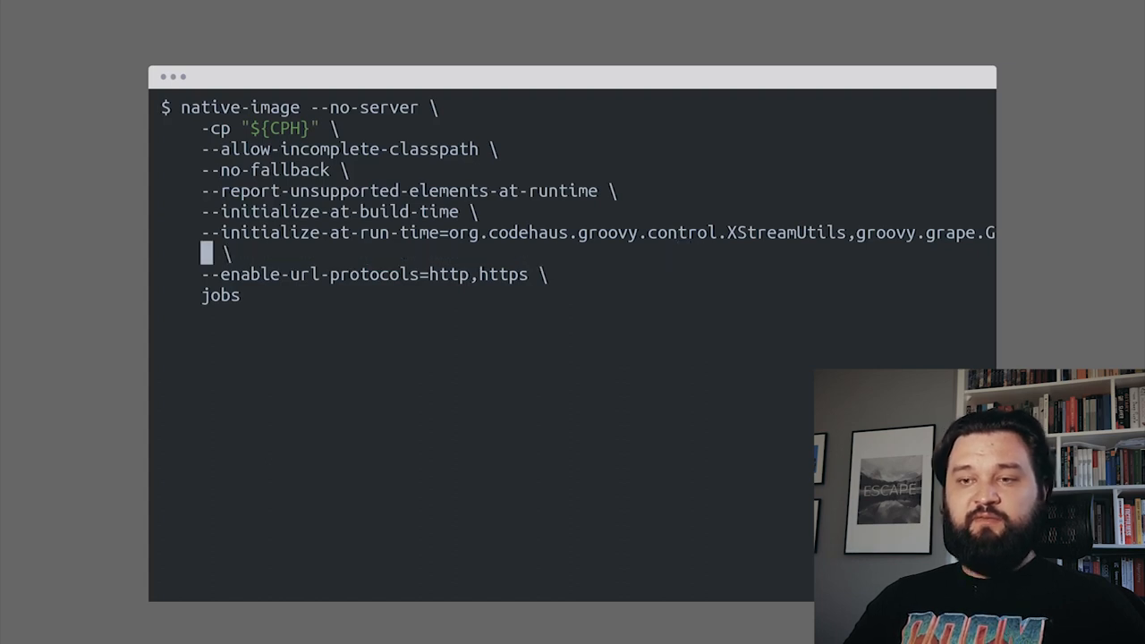
{"action": "type", "text": "-H:ConfigurationFileDirectories=conf/"}
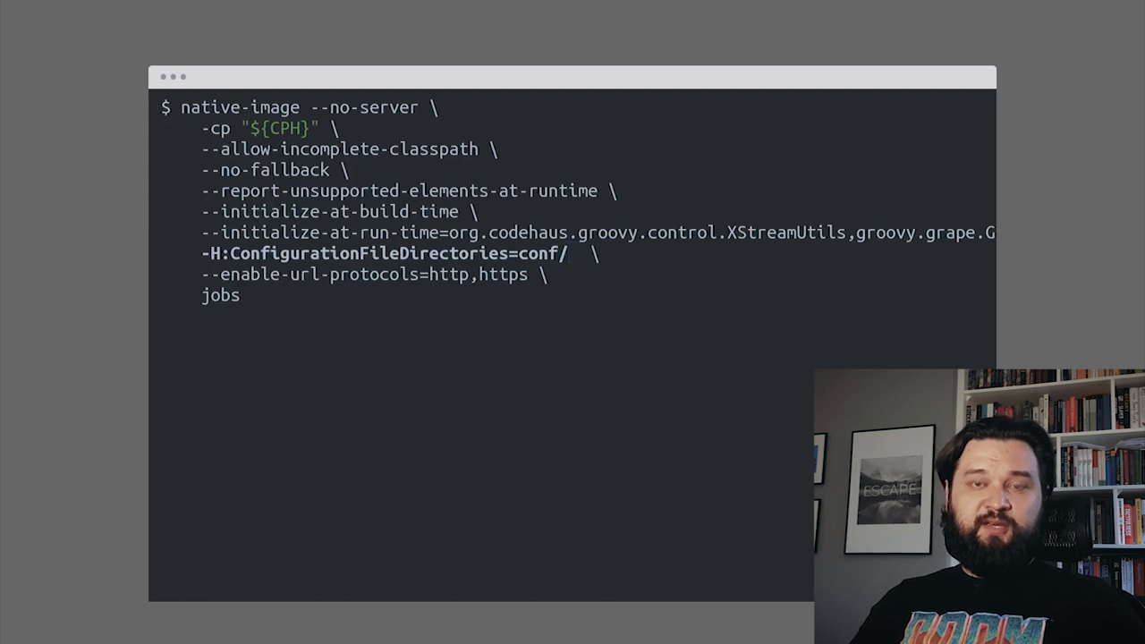
{"action": "left_click", "coordinate": [576, 254]}
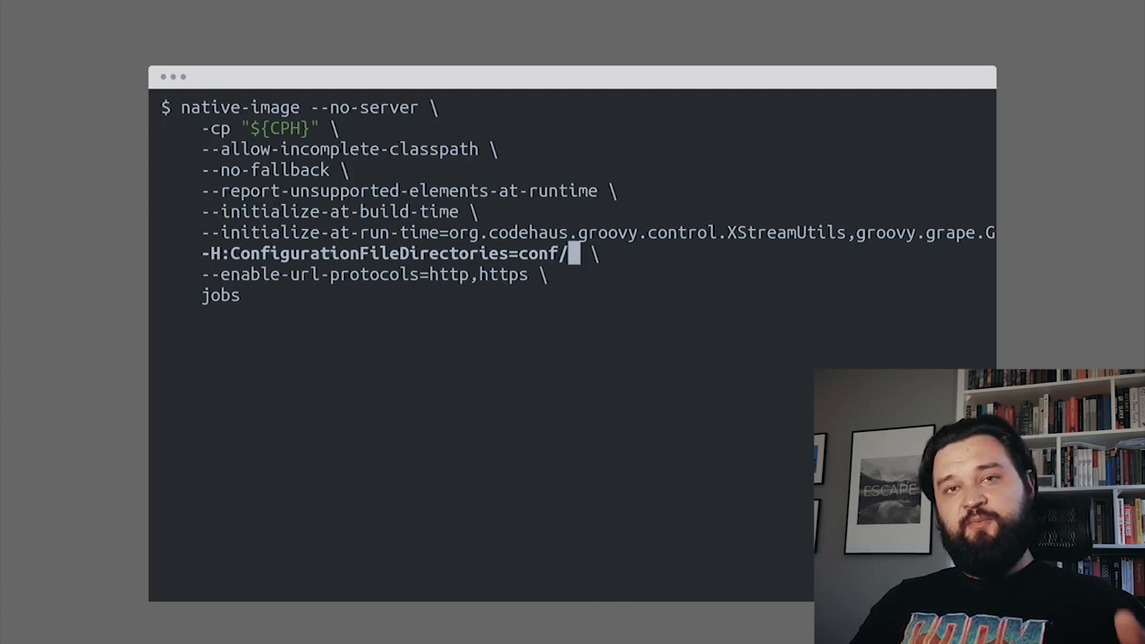